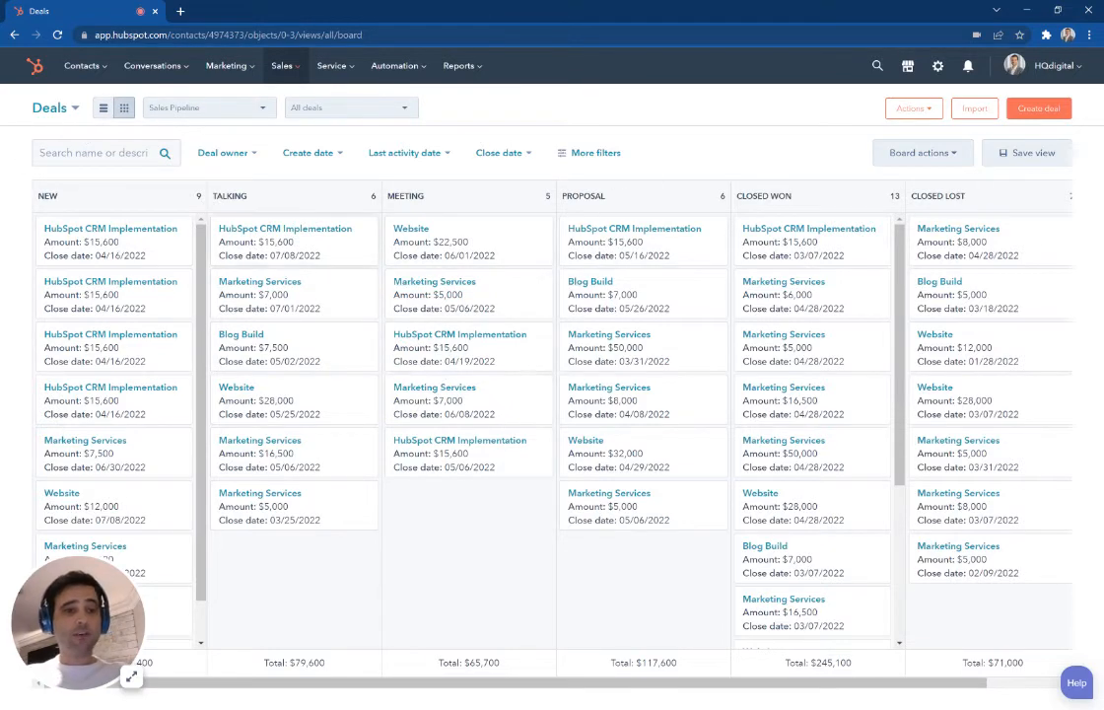
pyautogui.moveTo(102, 107)
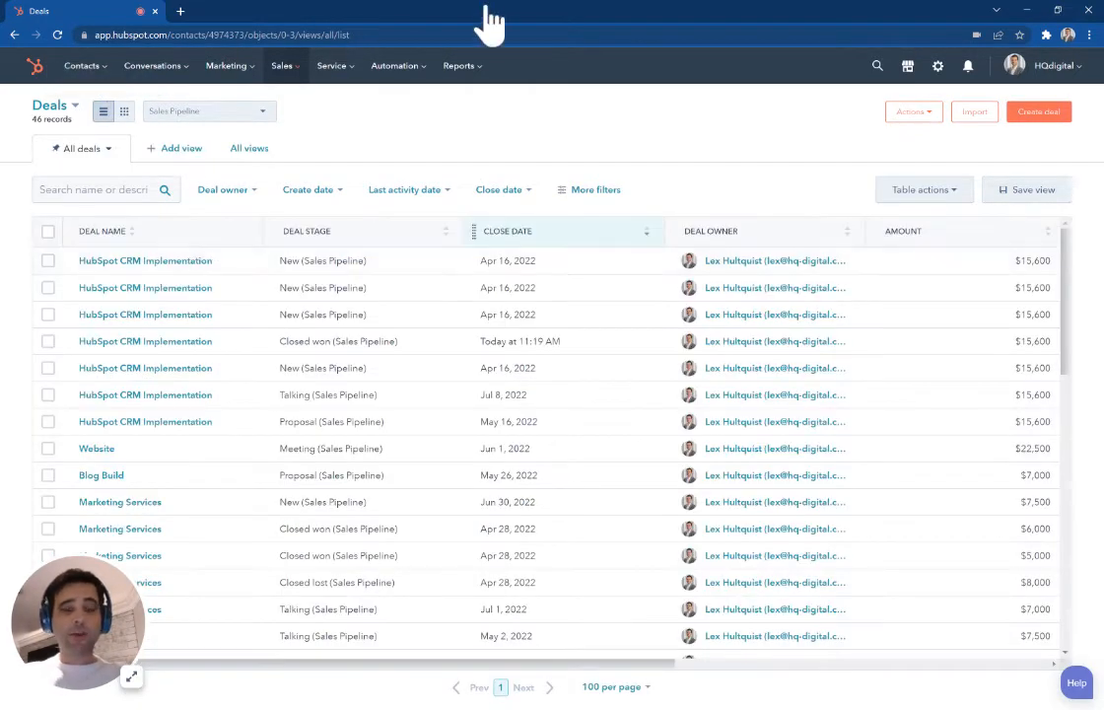
# Filter the deals list to Deal stage is any of Meeting (Sales Pipeline).
pyautogui.click(589, 190)
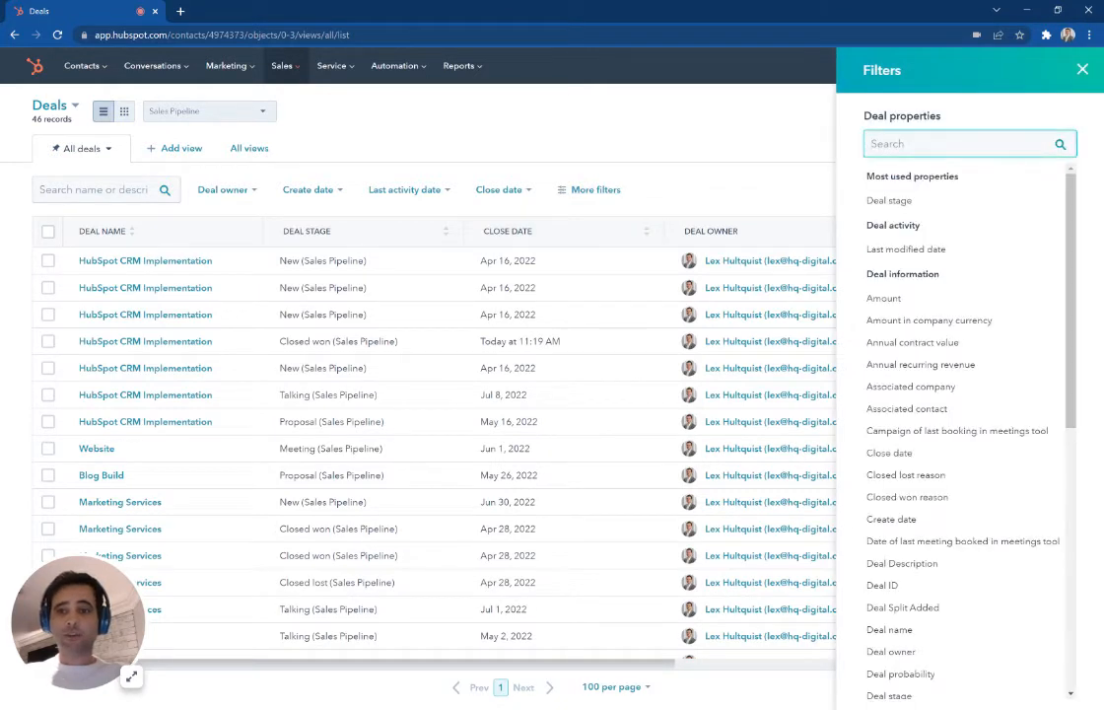
pyautogui.click(890, 201)
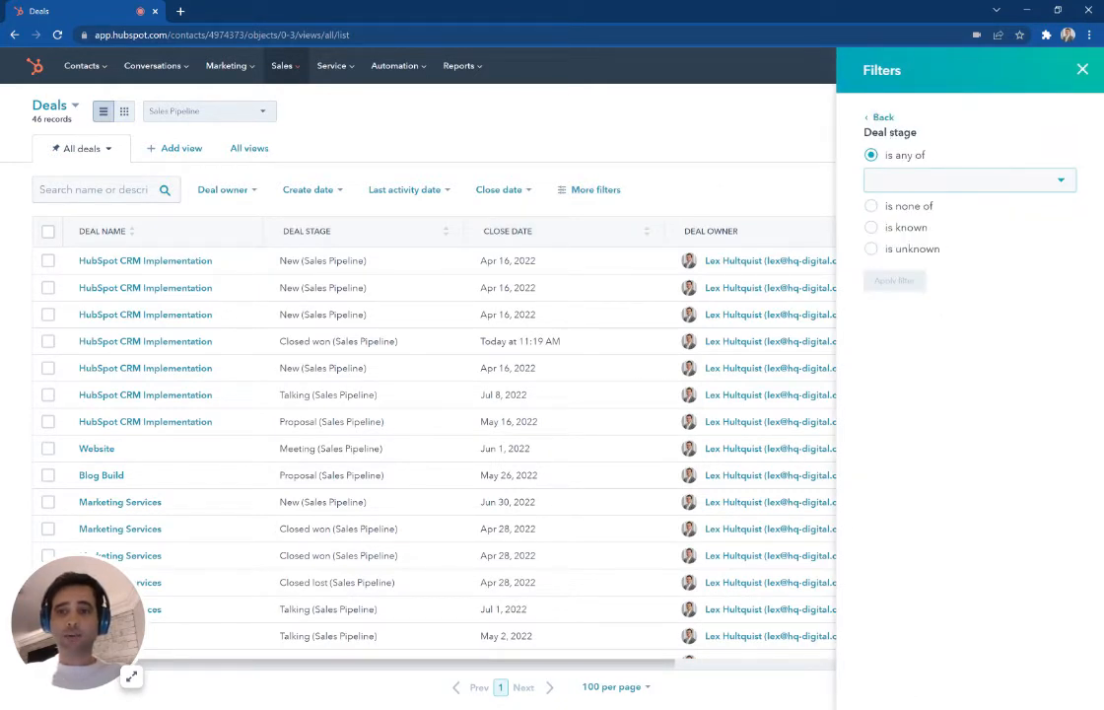
pyautogui.click(968, 179)
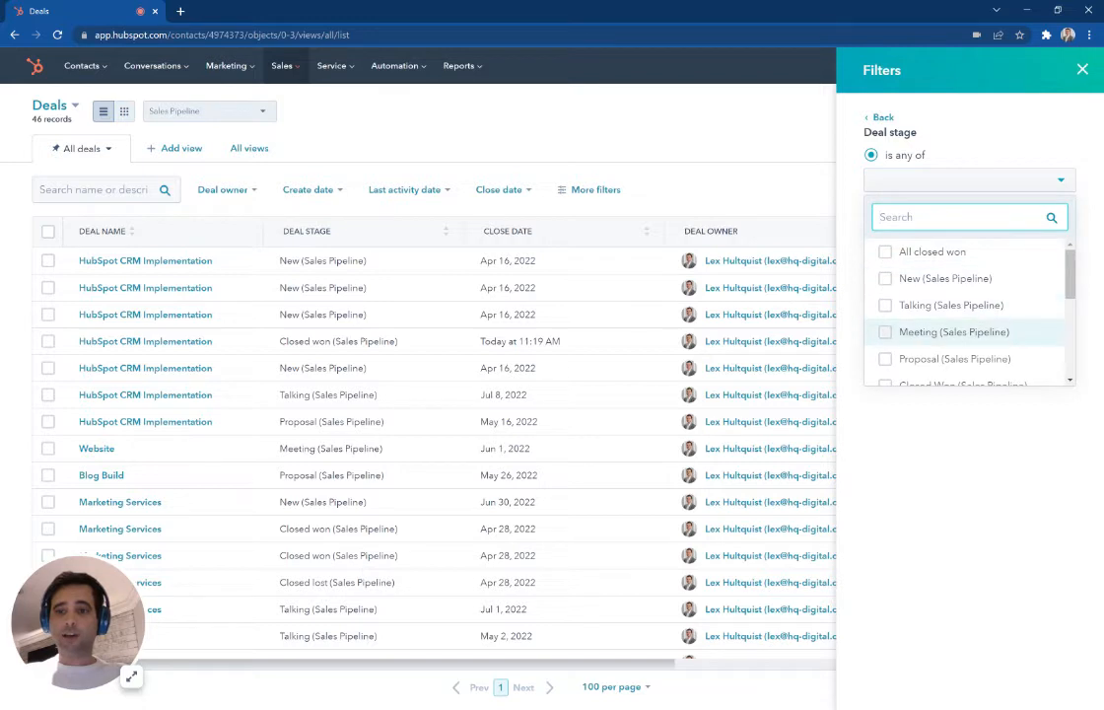
pyautogui.click(885, 332)
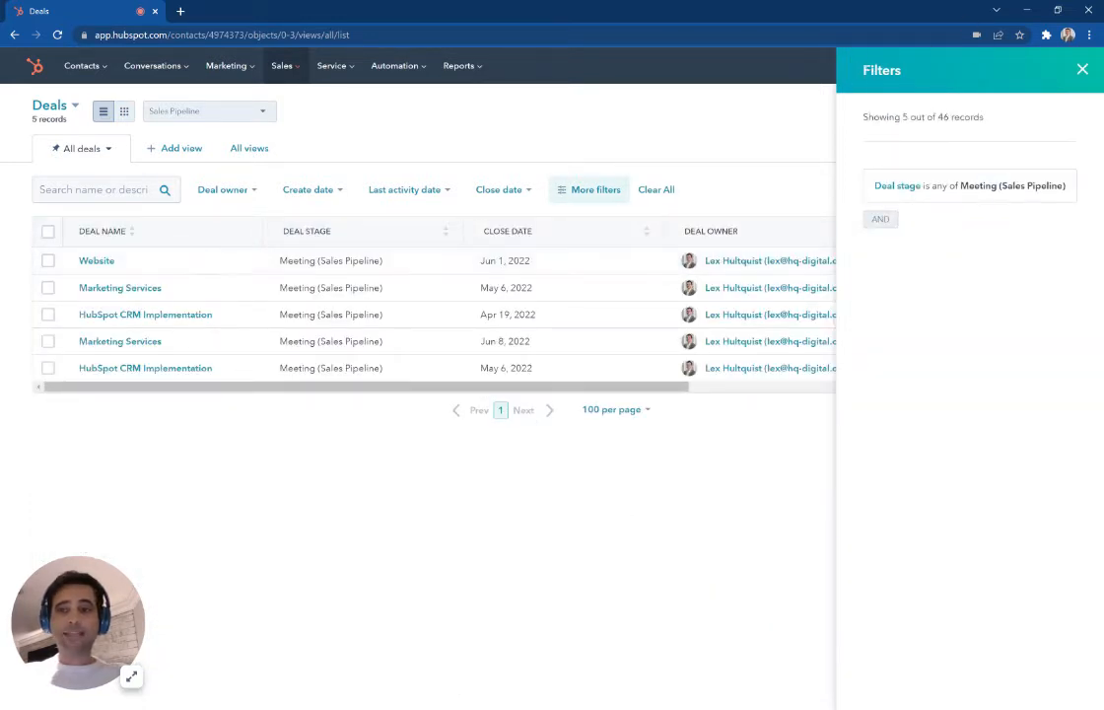
pyautogui.click(1082, 69)
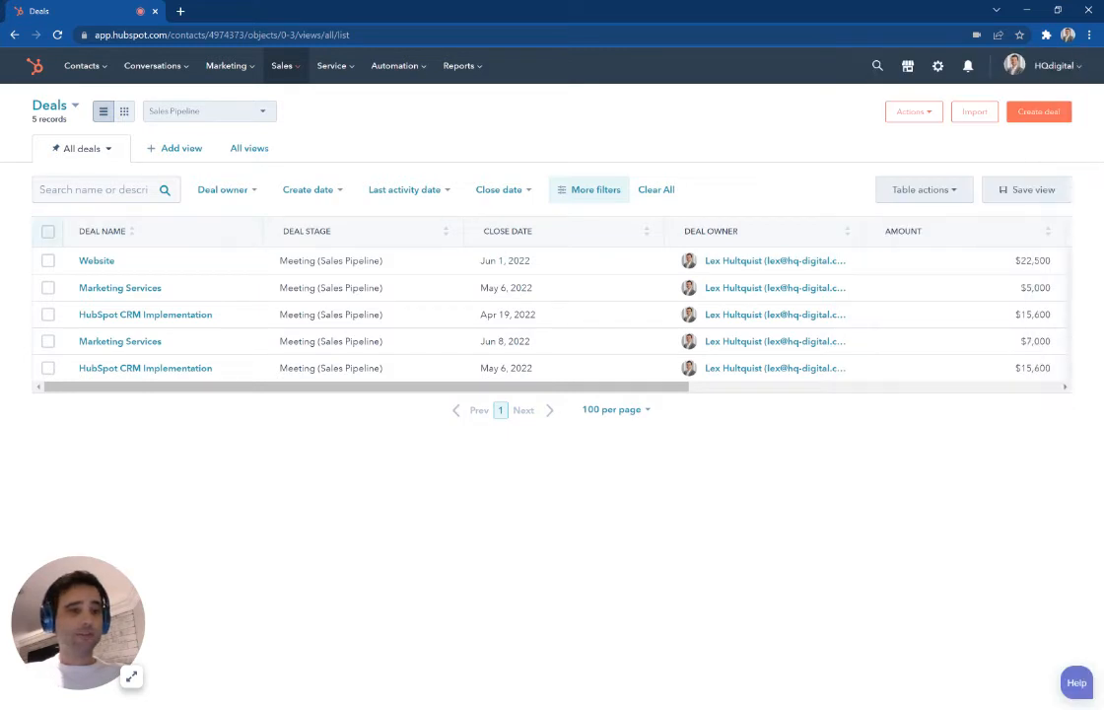
# Select all five Meeting-stage deals and create to-do tasks for them, due Today.
pyautogui.click(47, 230)
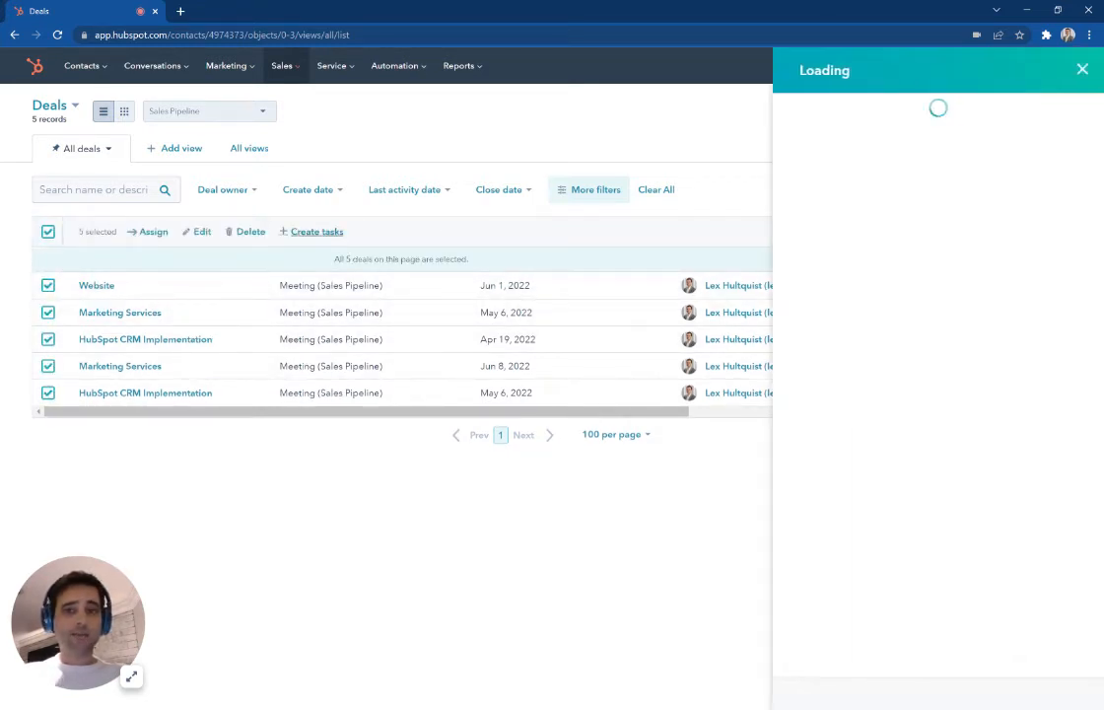
pyautogui.click(317, 230)
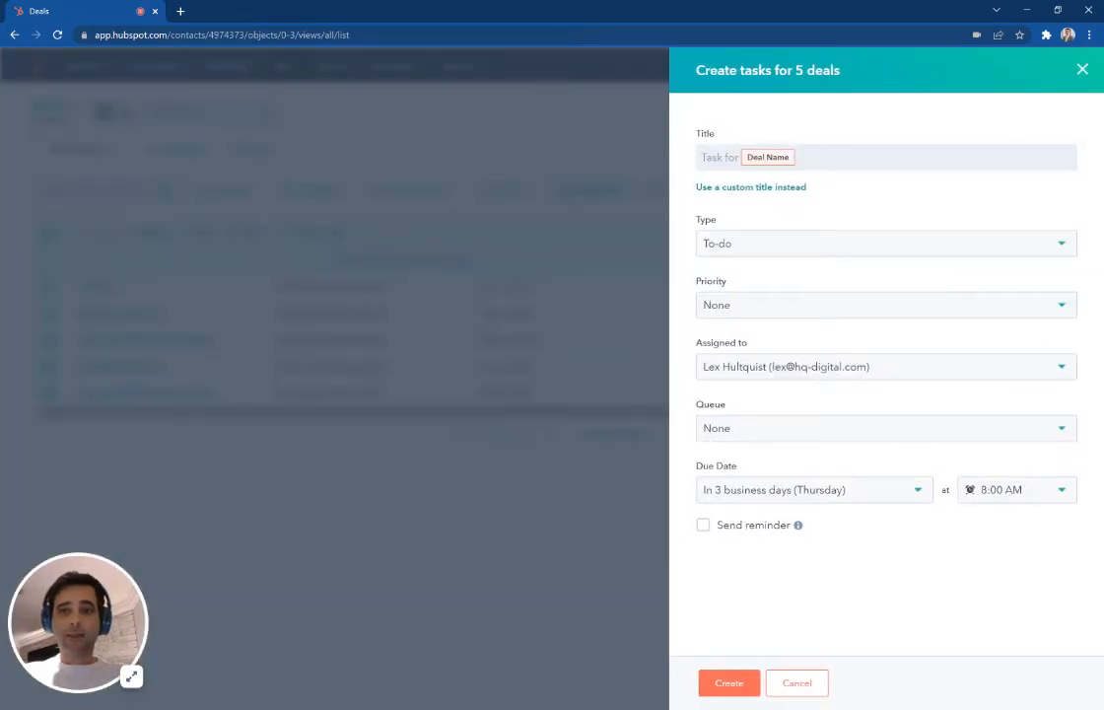
pyautogui.click(885, 244)
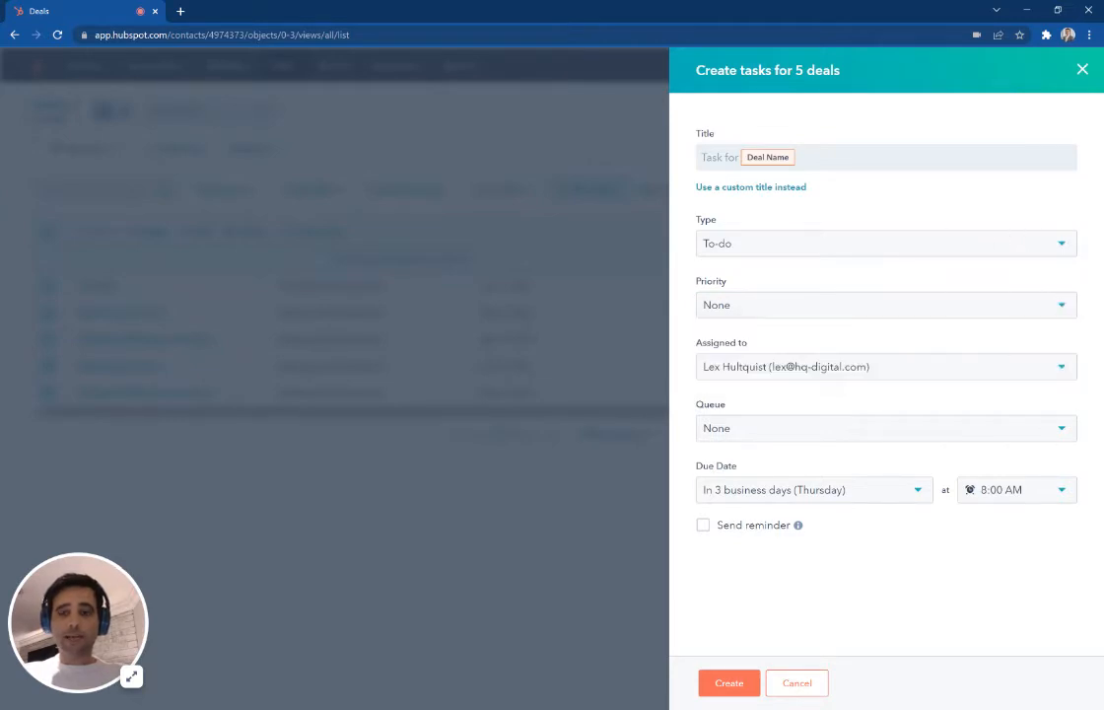
pyautogui.click(885, 428)
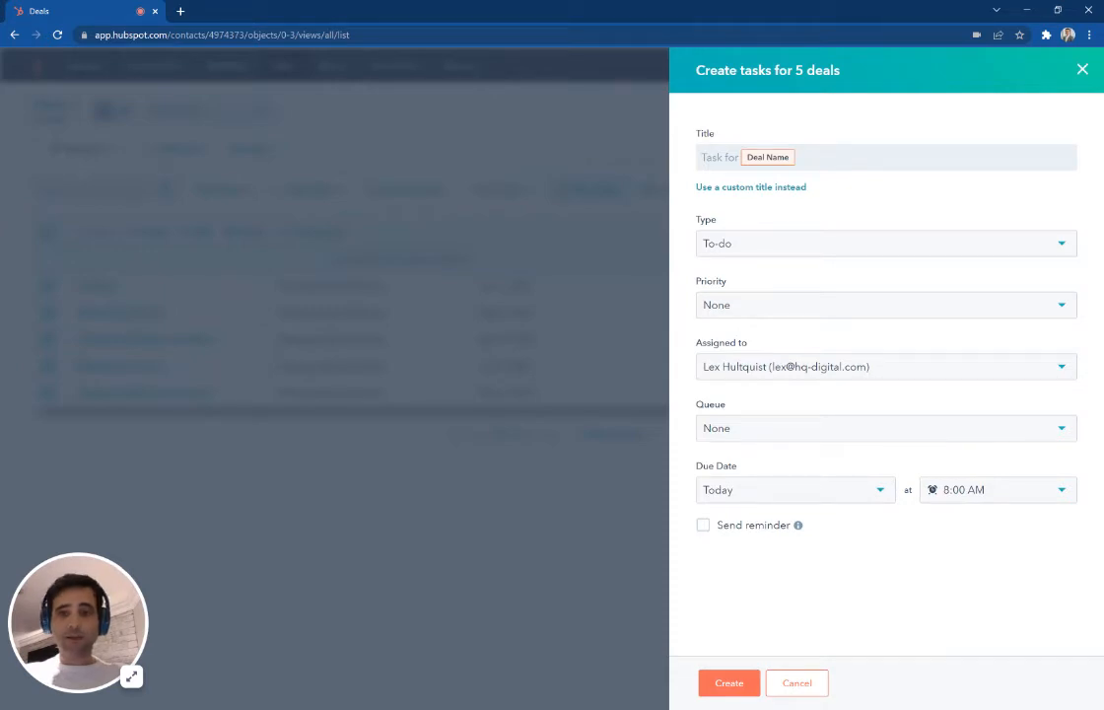
pyautogui.moveTo(1097, 525)
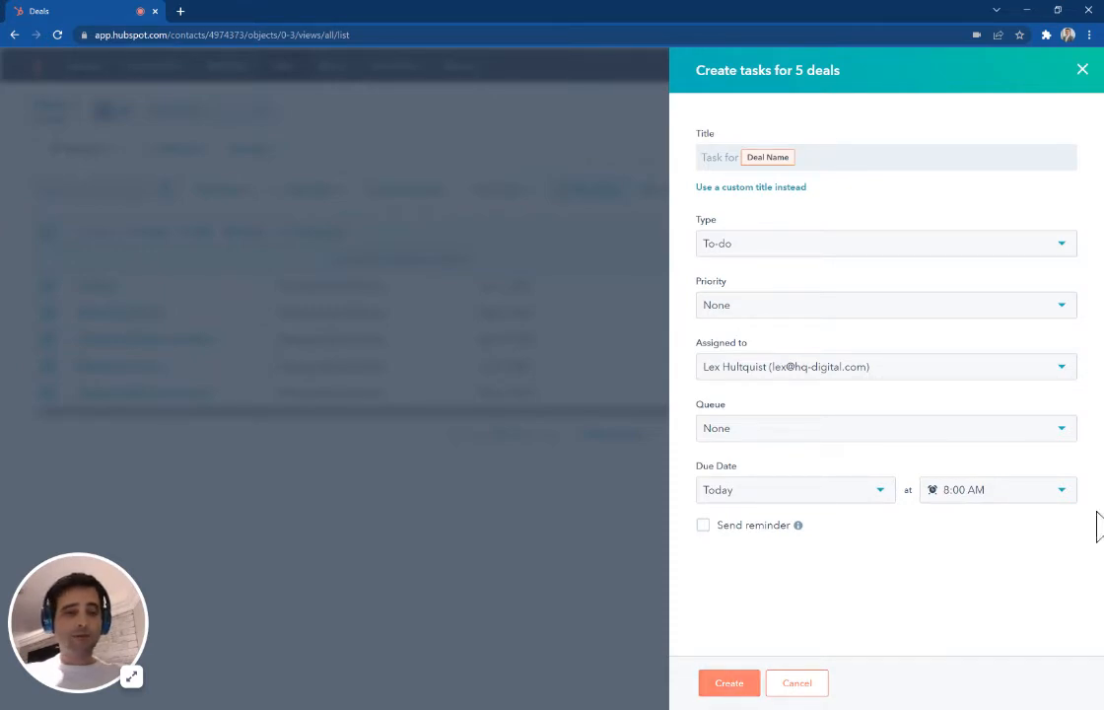
pyautogui.click(729, 683)
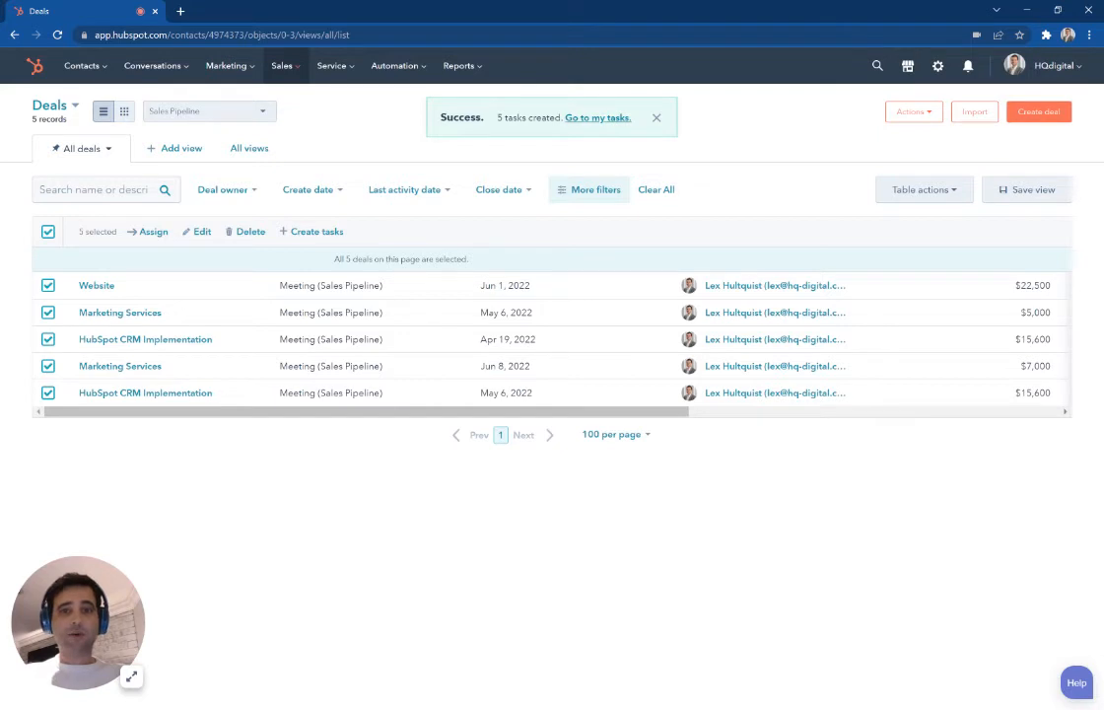
# Go to my tasks and begin working through the five new tasks.
pyautogui.click(282, 66)
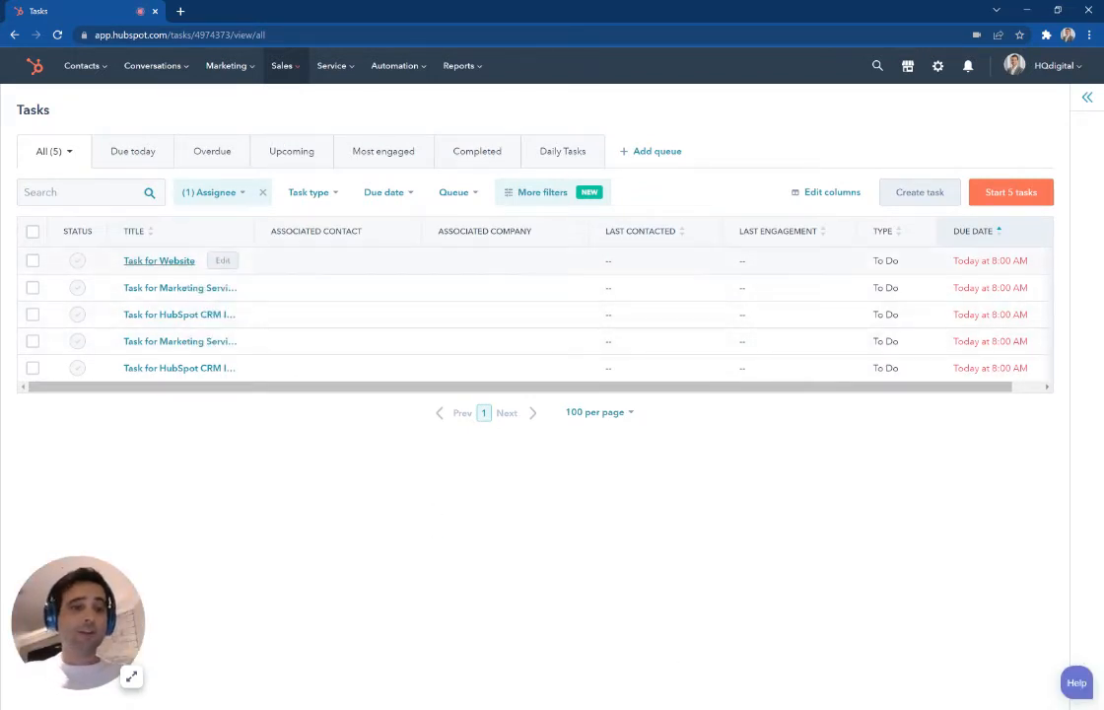
pyautogui.moveTo(128, 701)
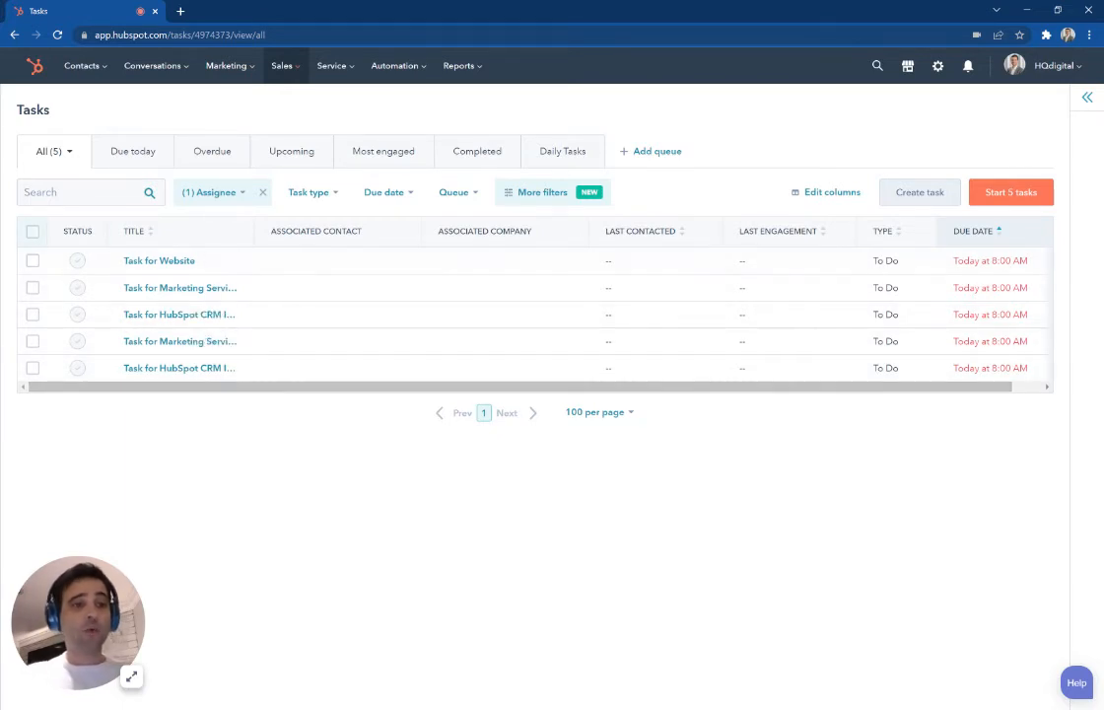
pyautogui.click(33, 230)
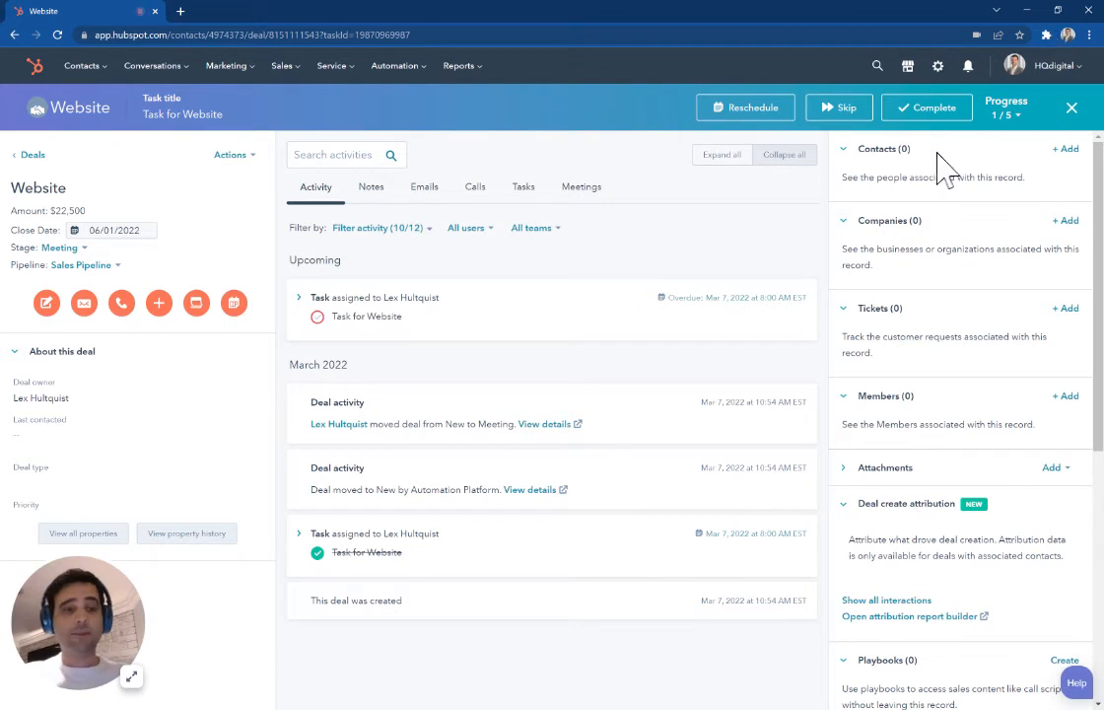
pyautogui.moveTo(946, 167)
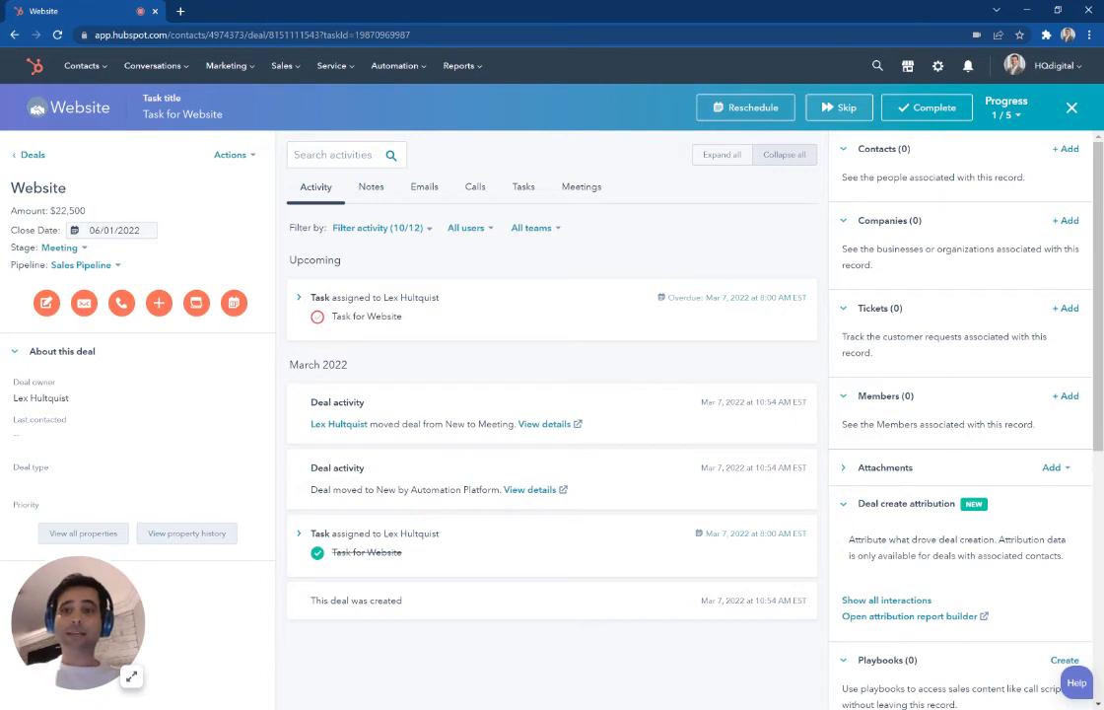
# Mark the Website and Marketing Services tasks complete, advancing to the next task after each.
pyautogui.click(1006, 113)
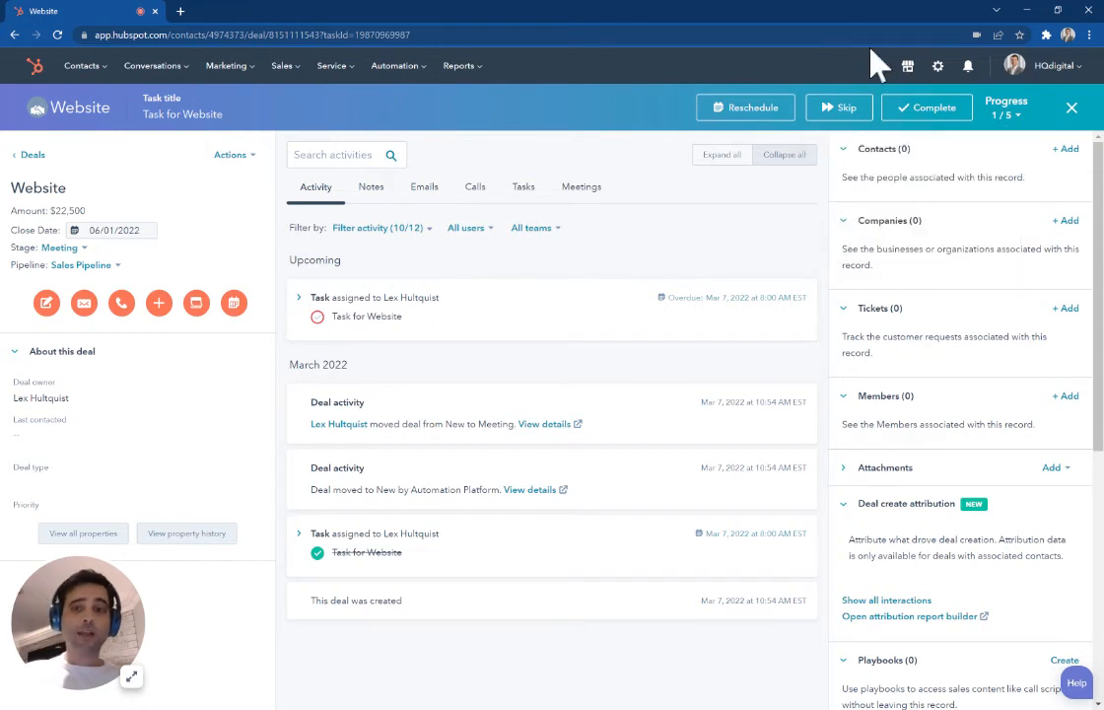
pyautogui.click(925, 106)
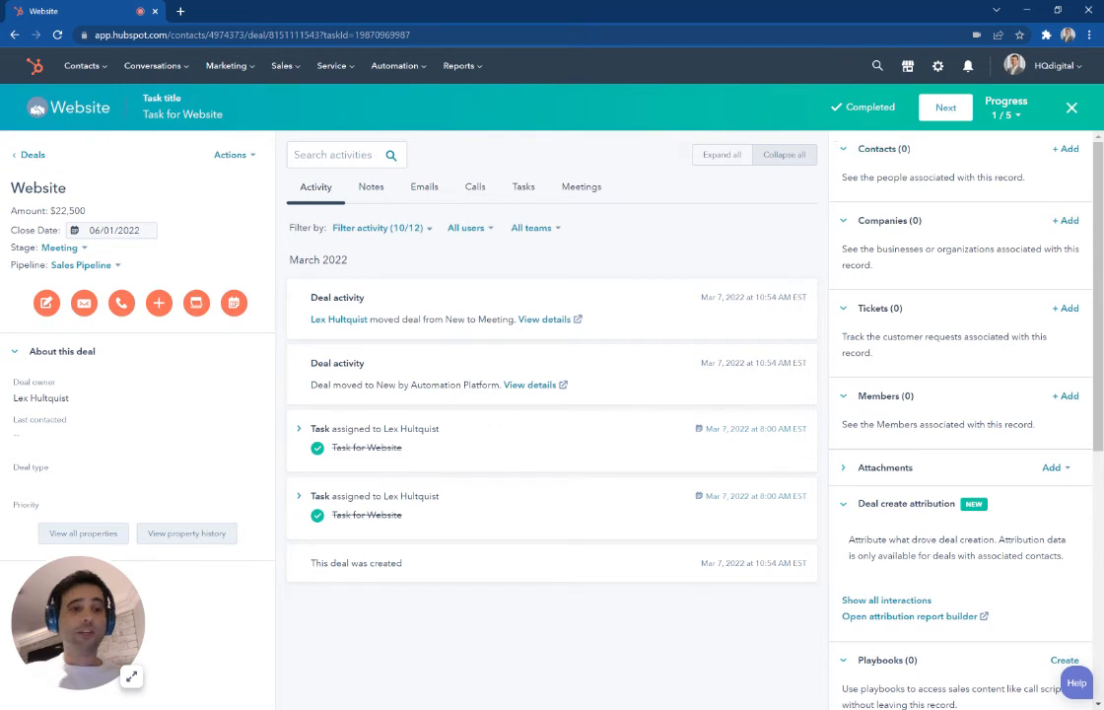
pyautogui.click(945, 106)
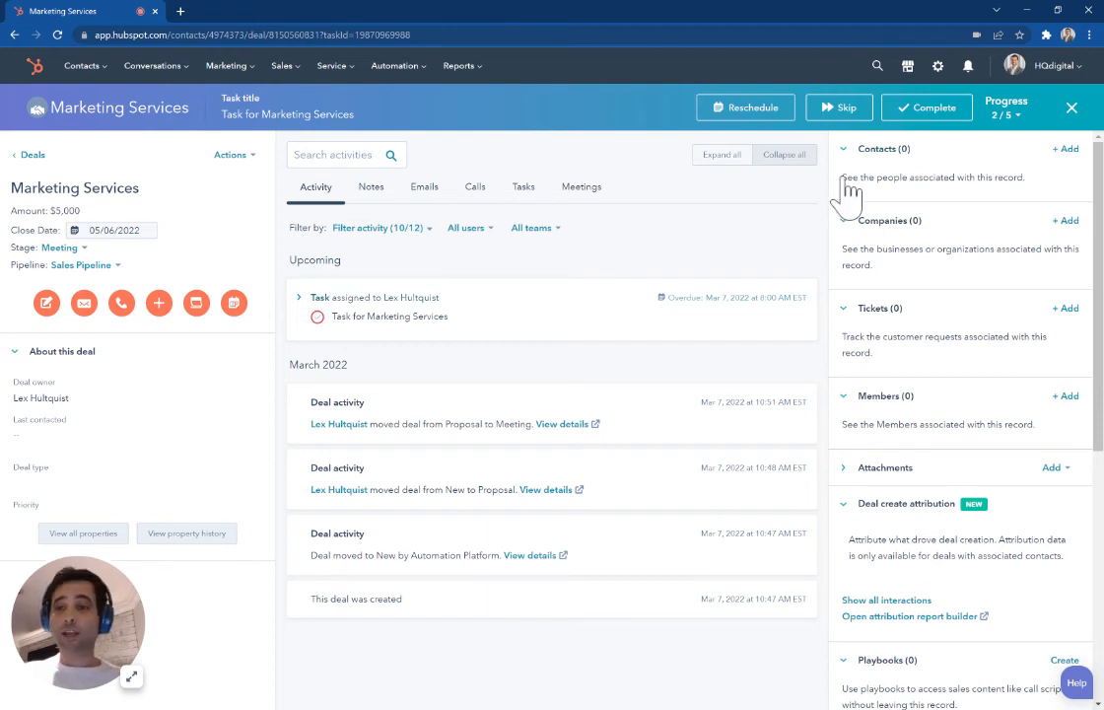
pyautogui.click(926, 107)
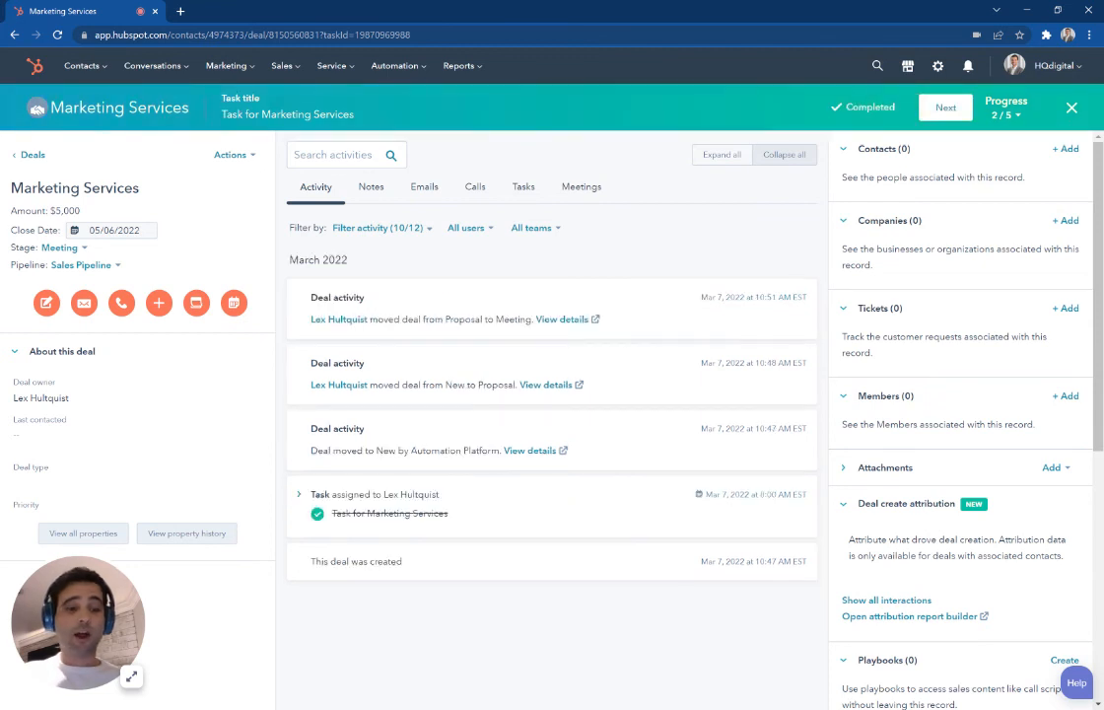
pyautogui.click(945, 106)
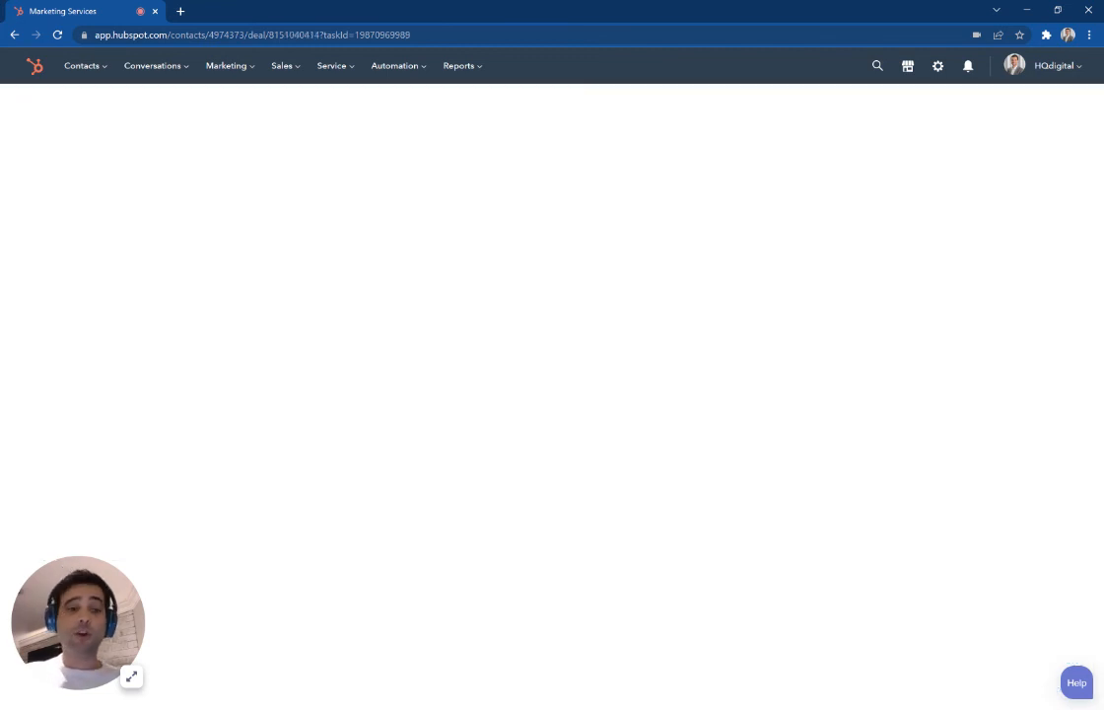